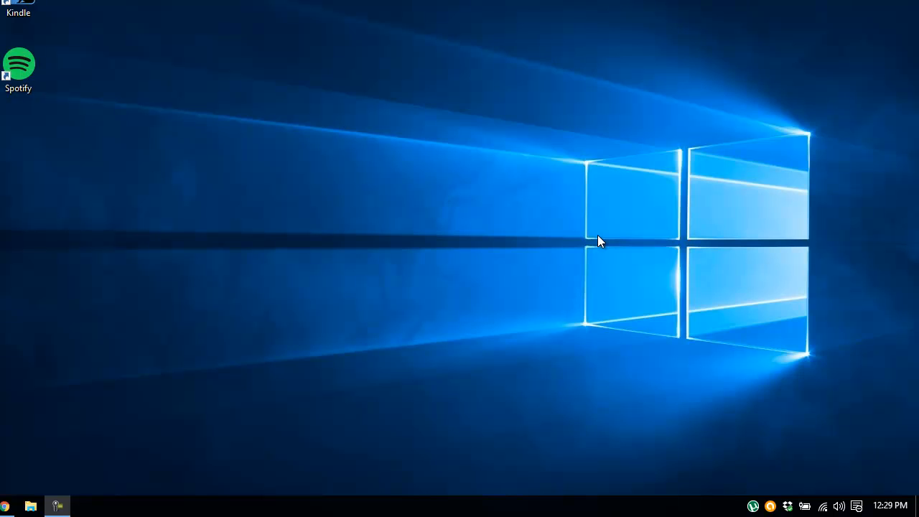
mouse_move(813, 405)
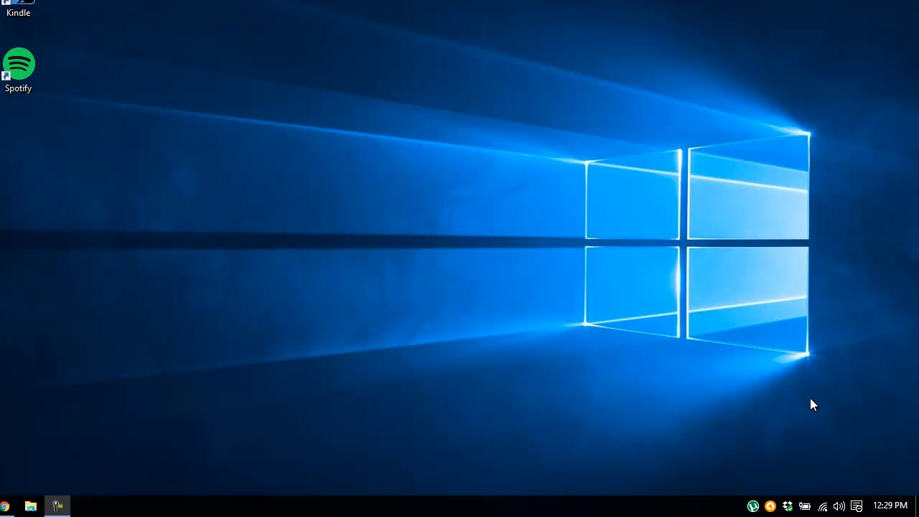
mouse_move(858, 505)
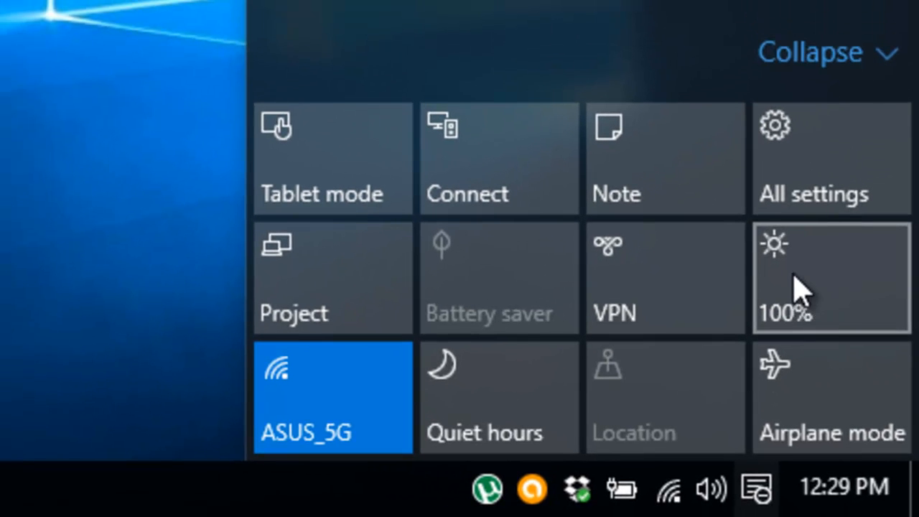
mouse_move(779, 270)
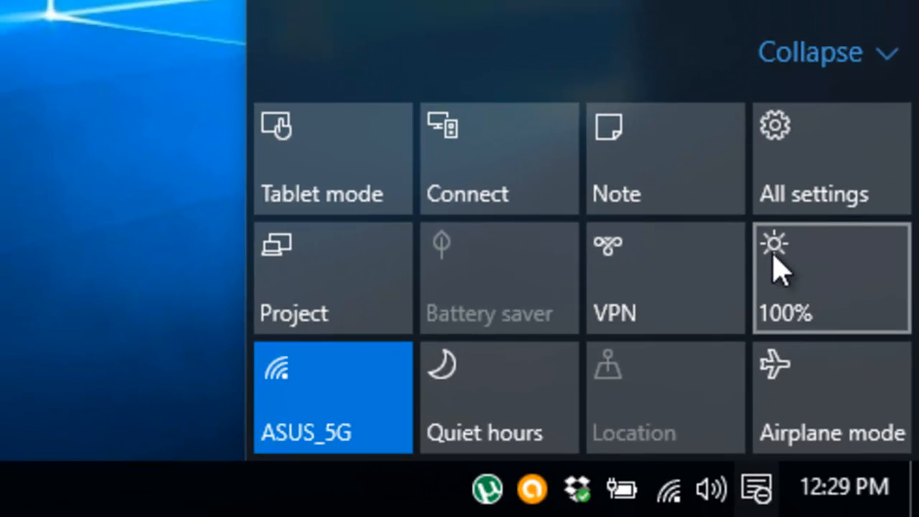
mouse_move(790, 287)
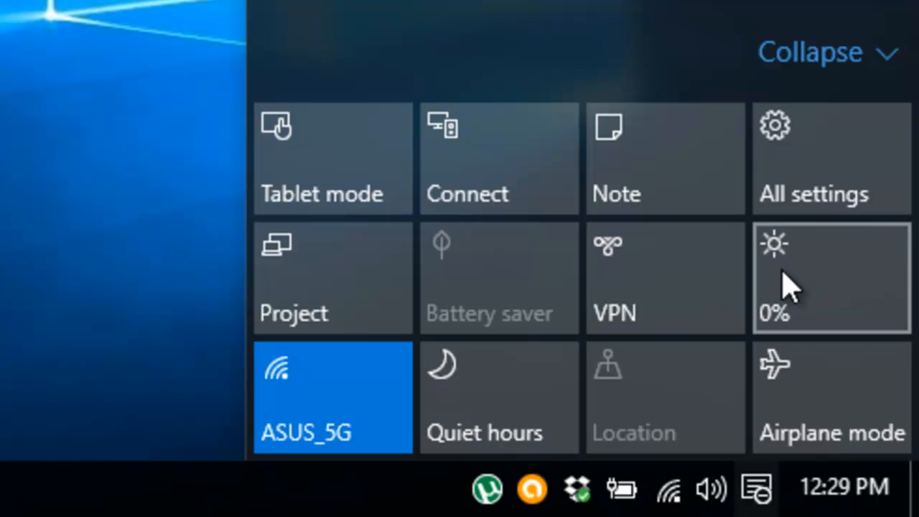
Cycle the brightness quick-action tile down to 25%, then go to its Display settings page
left_click(832, 279)
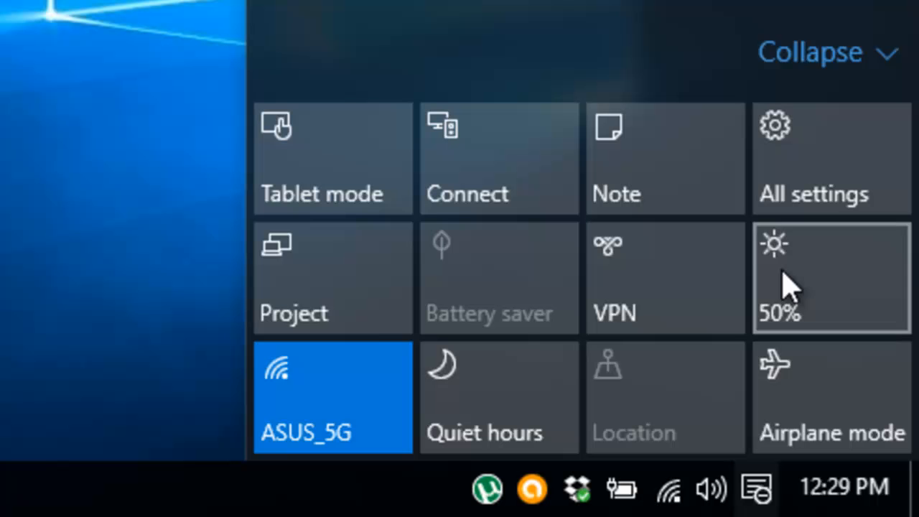
left_click(831, 279)
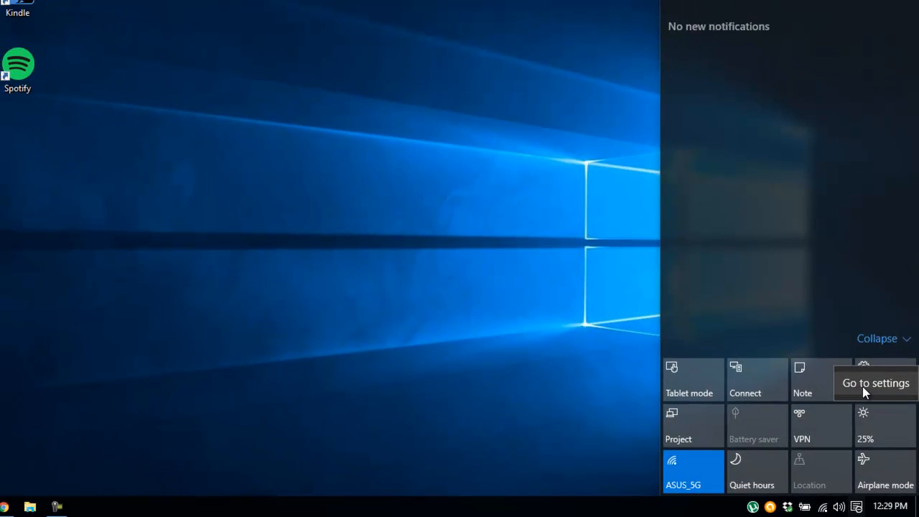
mouse_move(874, 425)
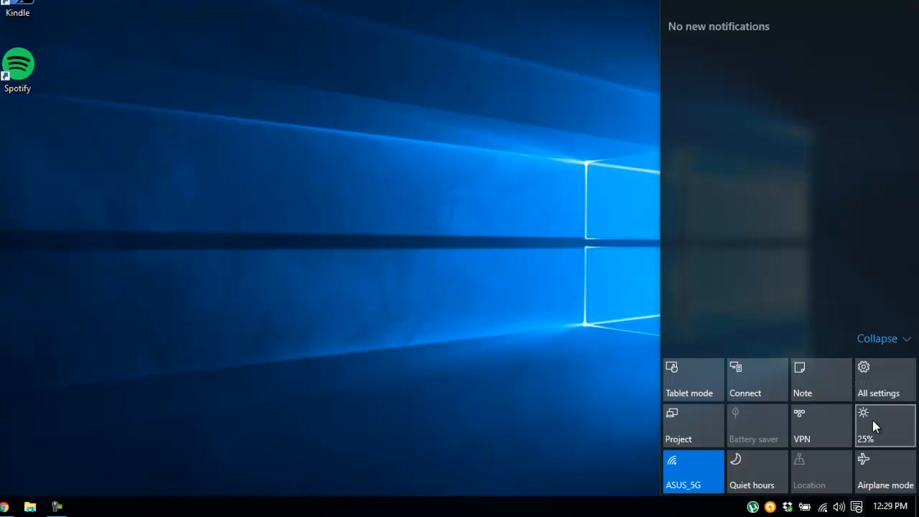
left_click(879, 379)
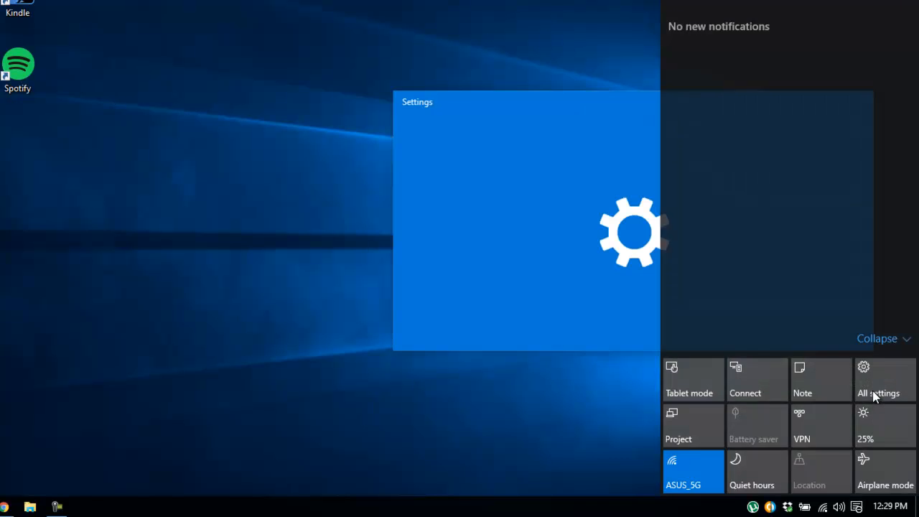
left_click(877, 379)
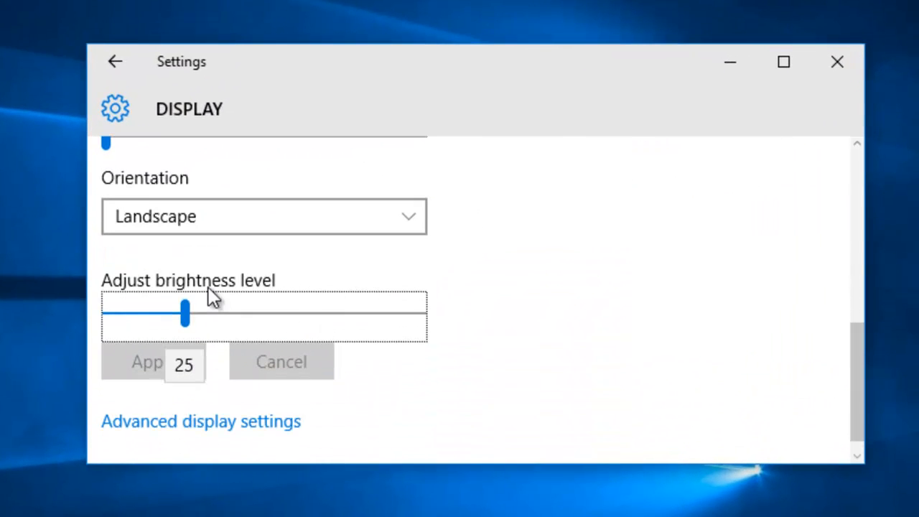
Drag the Adjust brightness level slider to 100, back near 24, then to about 10, and check it in Action Center
left_click_drag(185, 313, 418, 313)
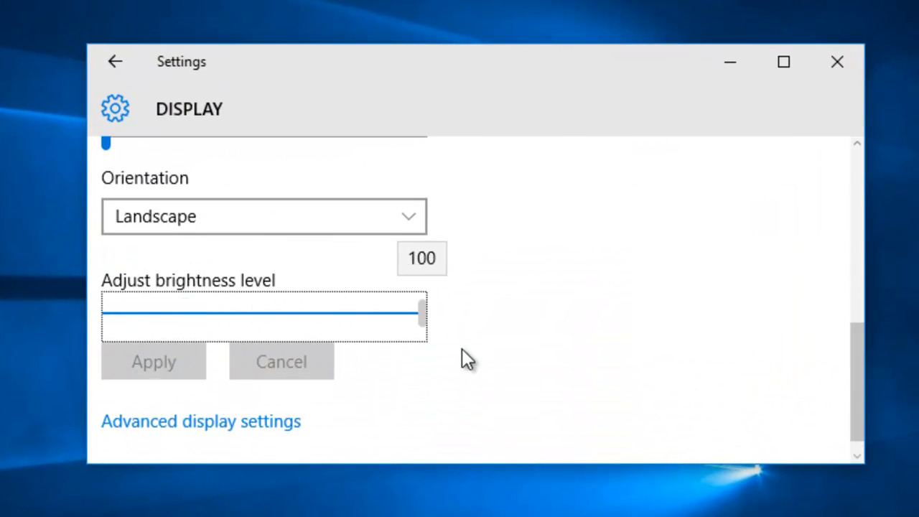
left_click_drag(416, 310, 181, 310)
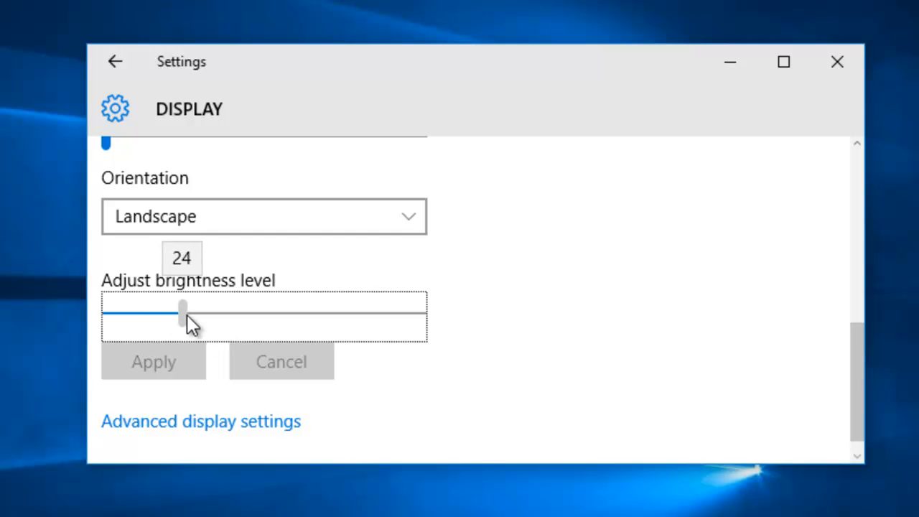
left_click_drag(181, 307, 136, 307)
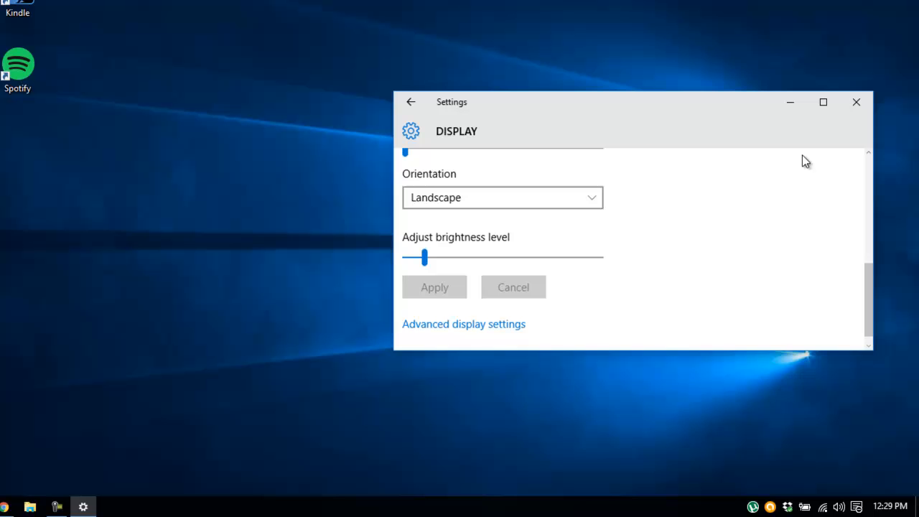
left_click(856, 101)
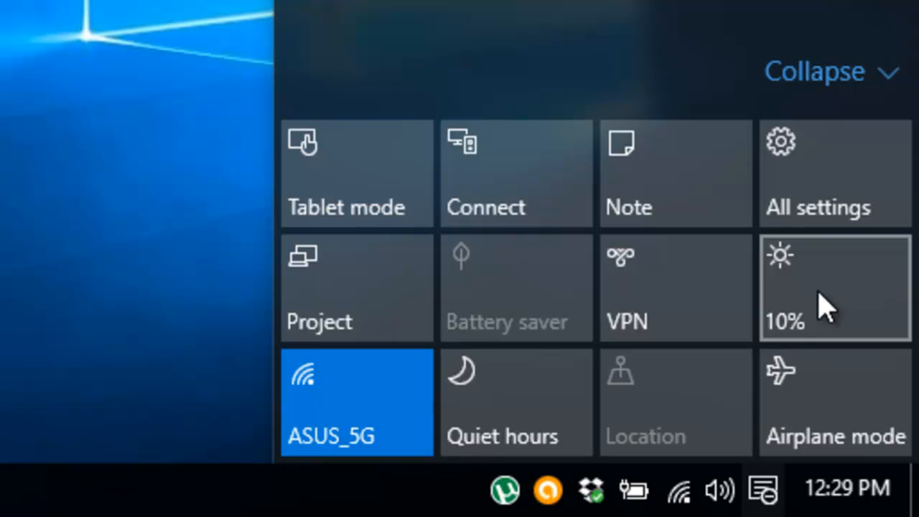
mouse_move(815, 294)
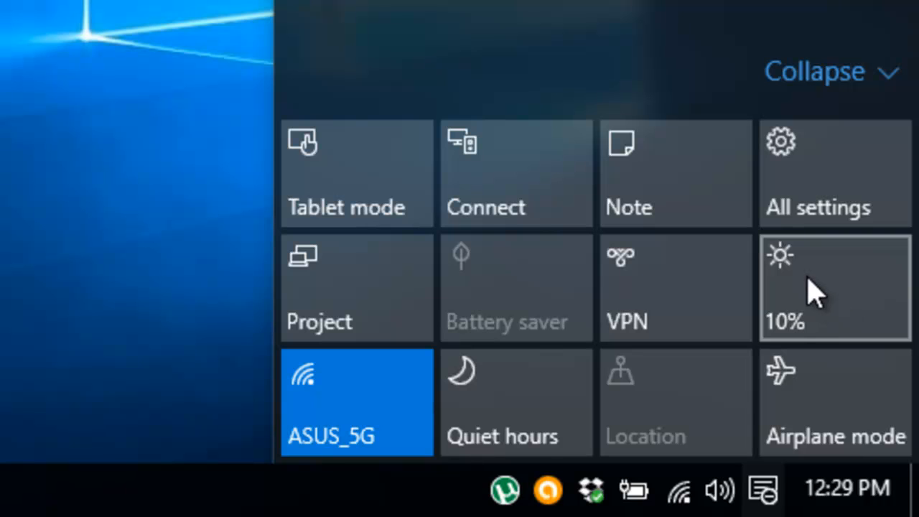
mouse_move(811, 316)
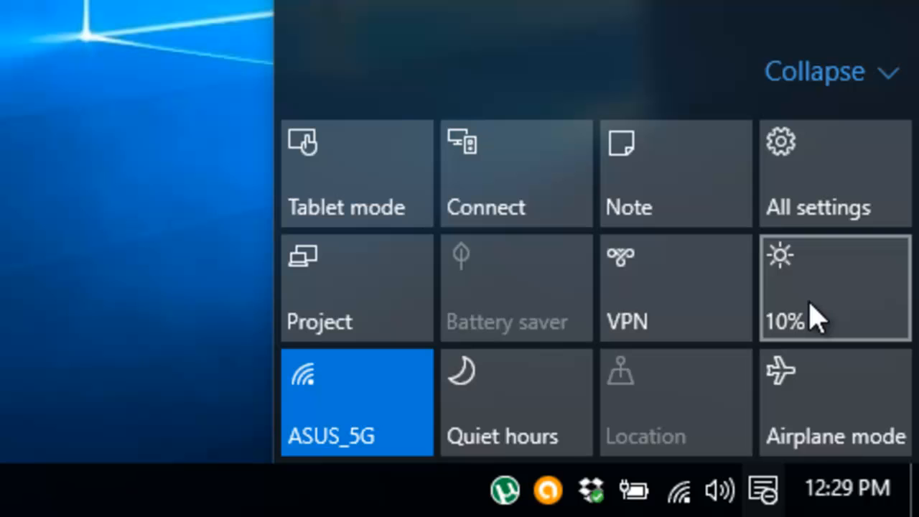
mouse_move(815, 315)
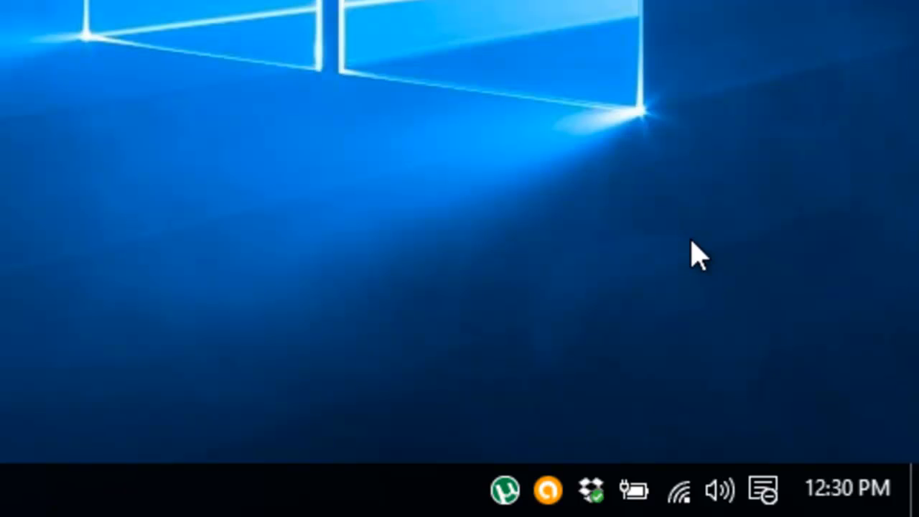
mouse_move(701, 258)
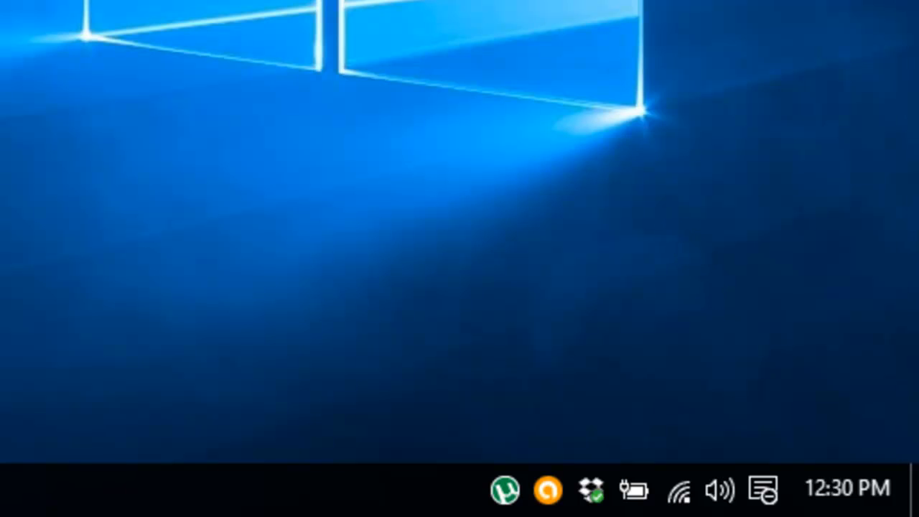